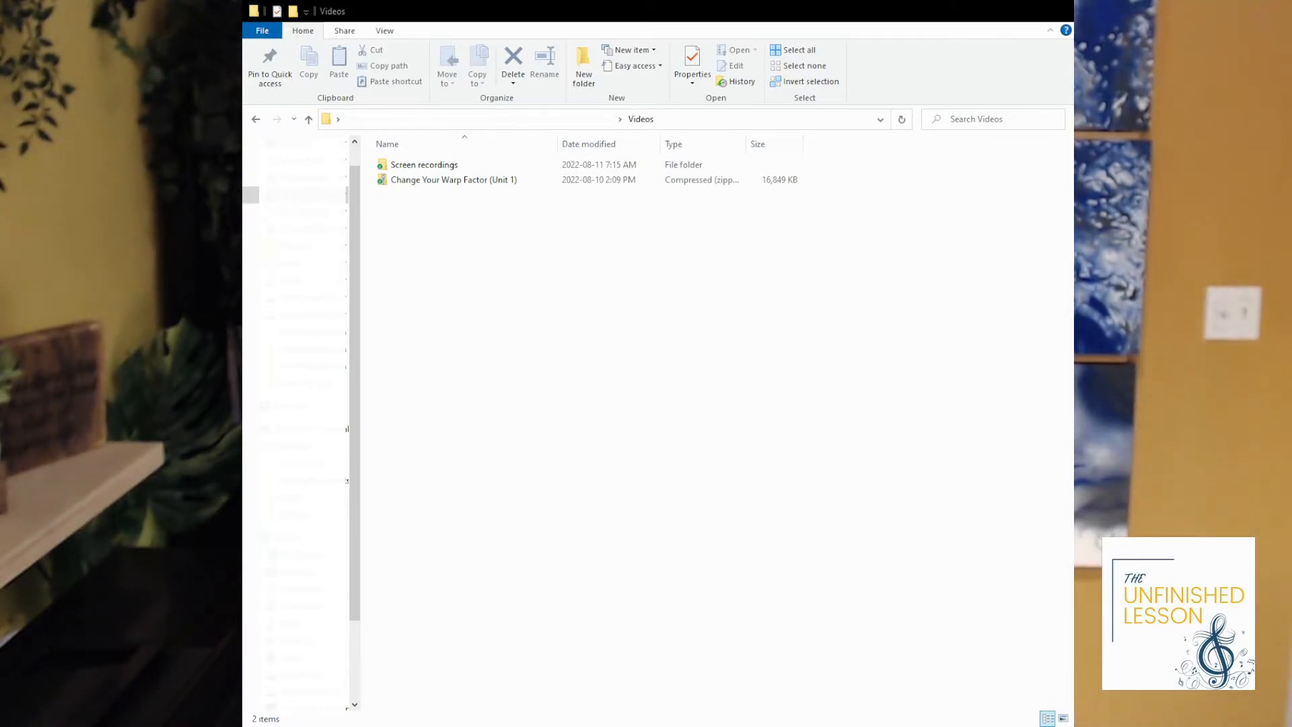
# Extract all contents of the Change Your Warp Factor (Unit 1) zip into a new folder in Videos.
pyautogui.click(455, 180)
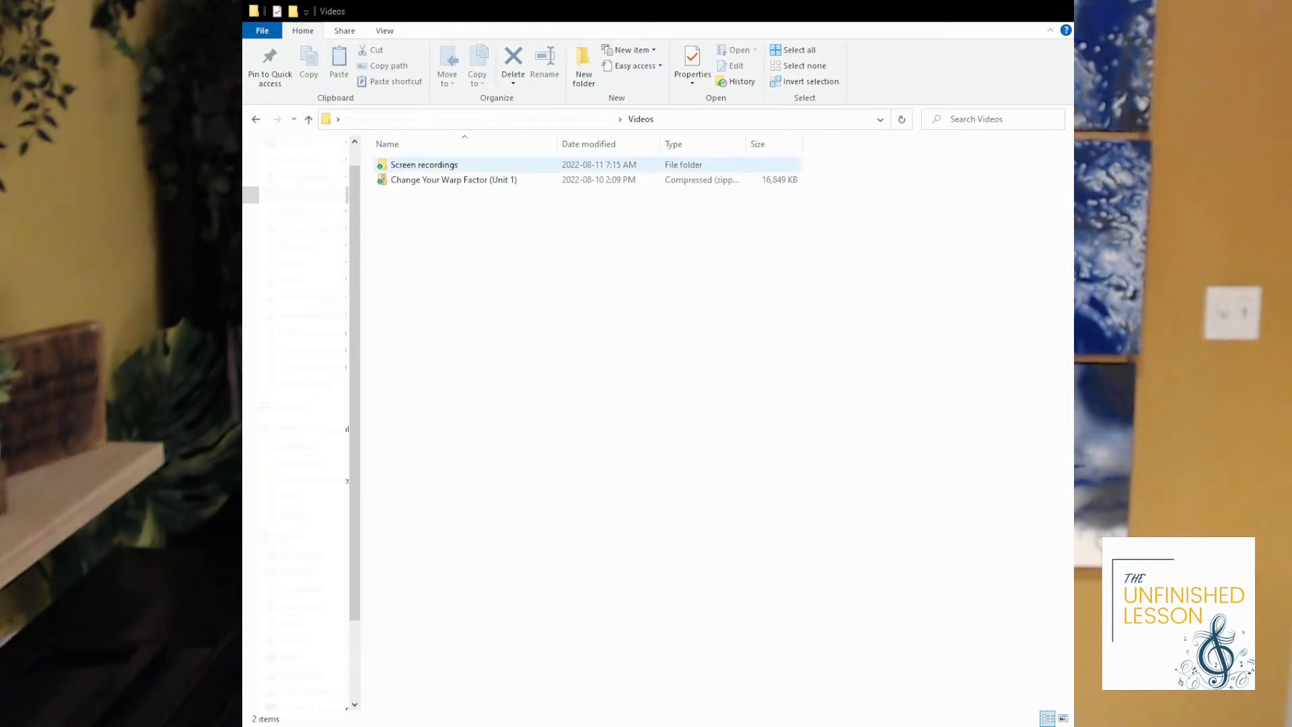
pyautogui.click(455, 180)
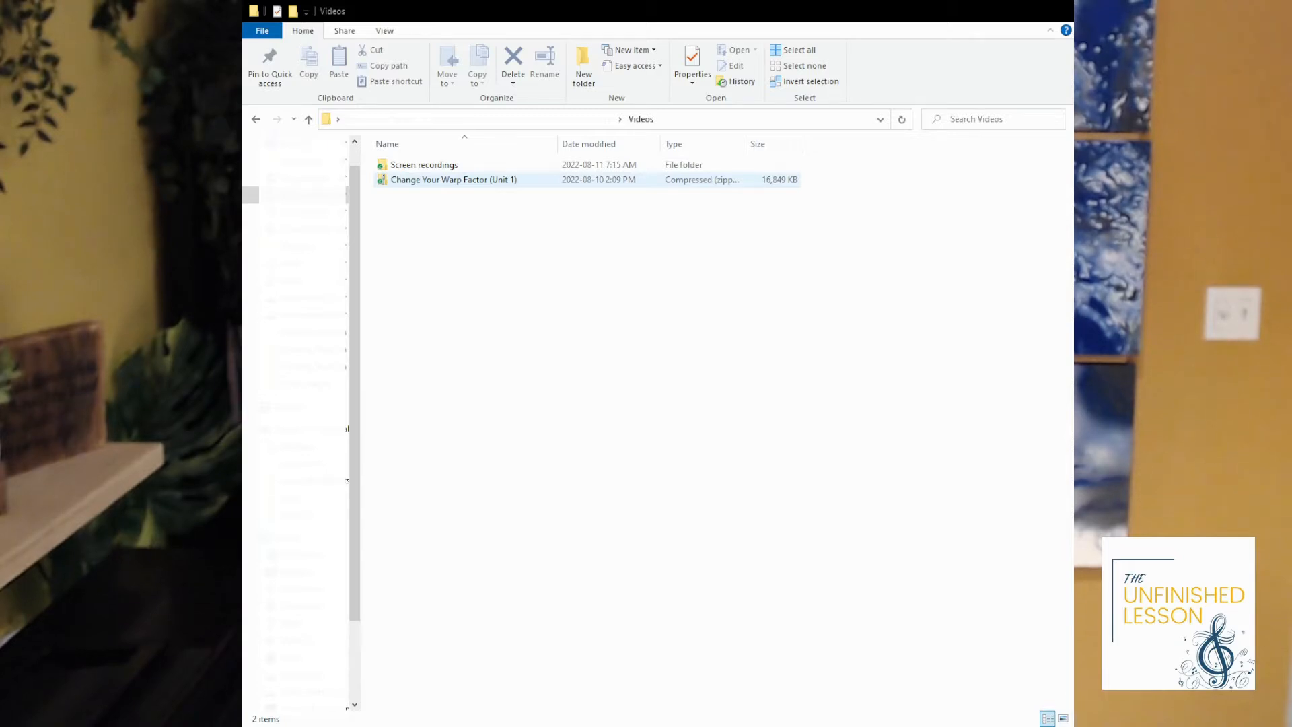
pyautogui.click(460, 190)
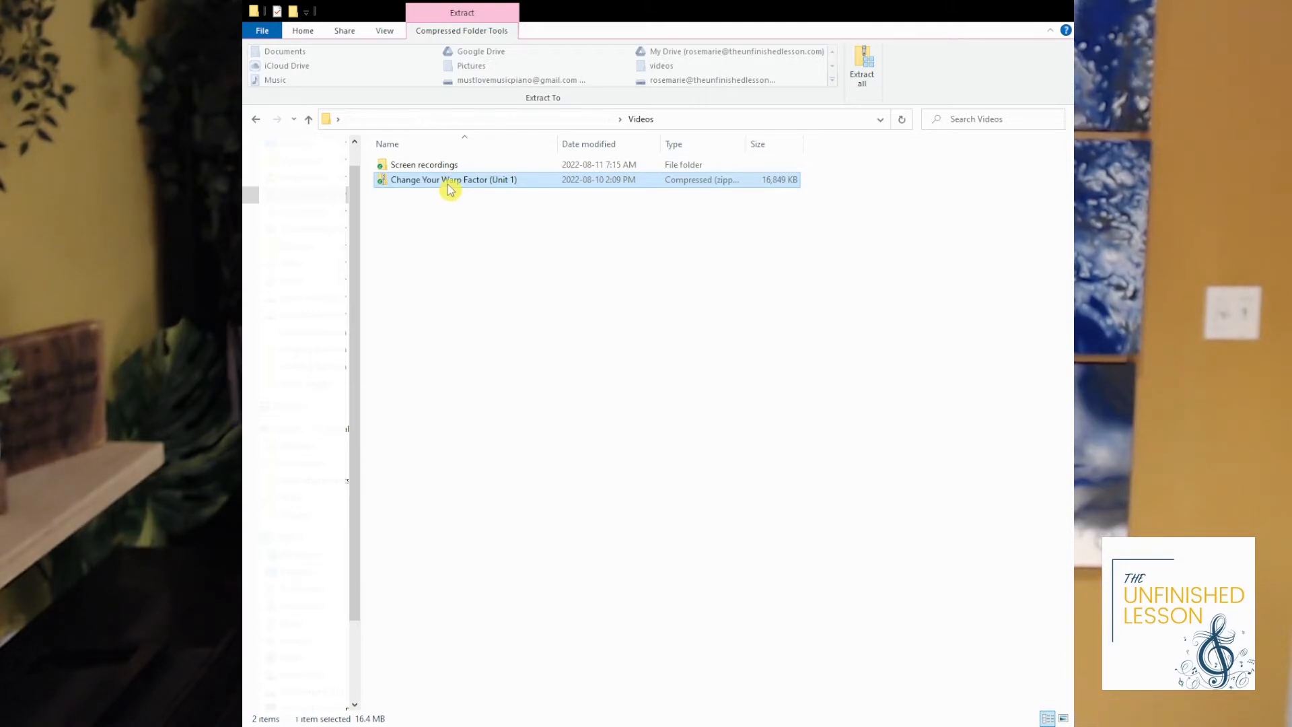
pyautogui.moveTo(416, 236)
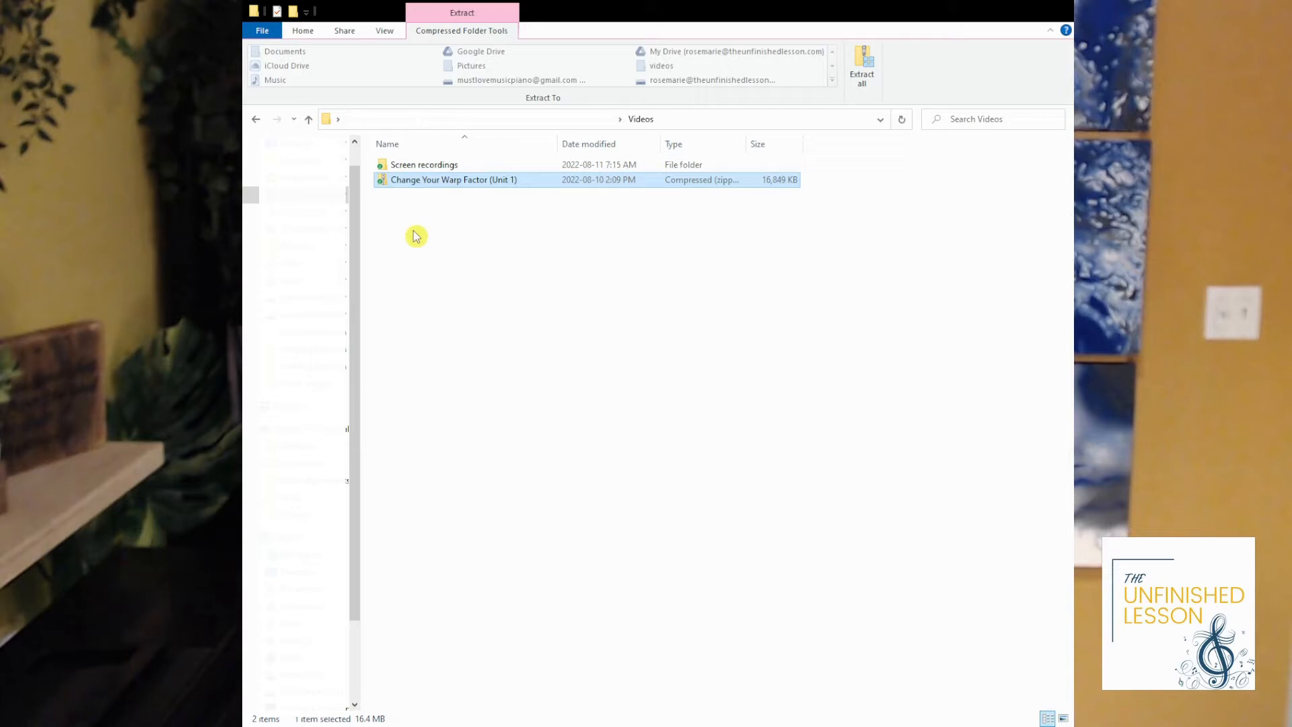
pyautogui.click(303, 30)
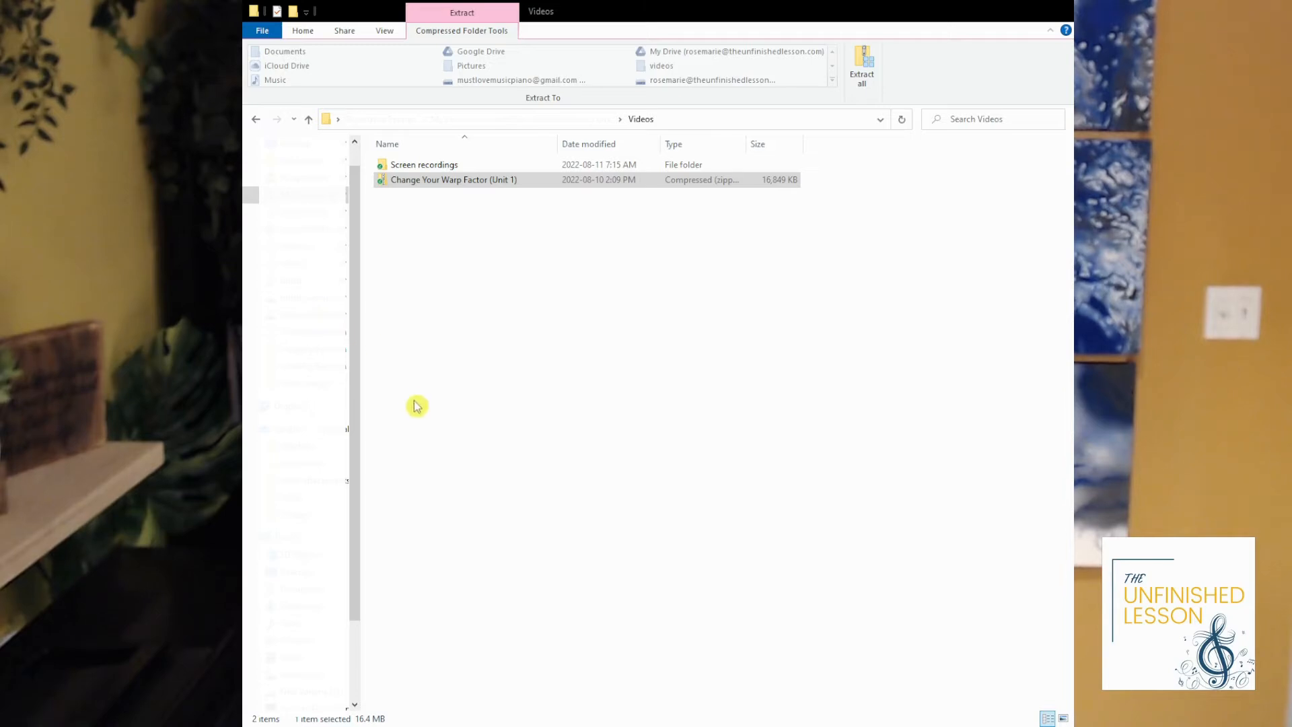
pyautogui.moveTo(350, 421)
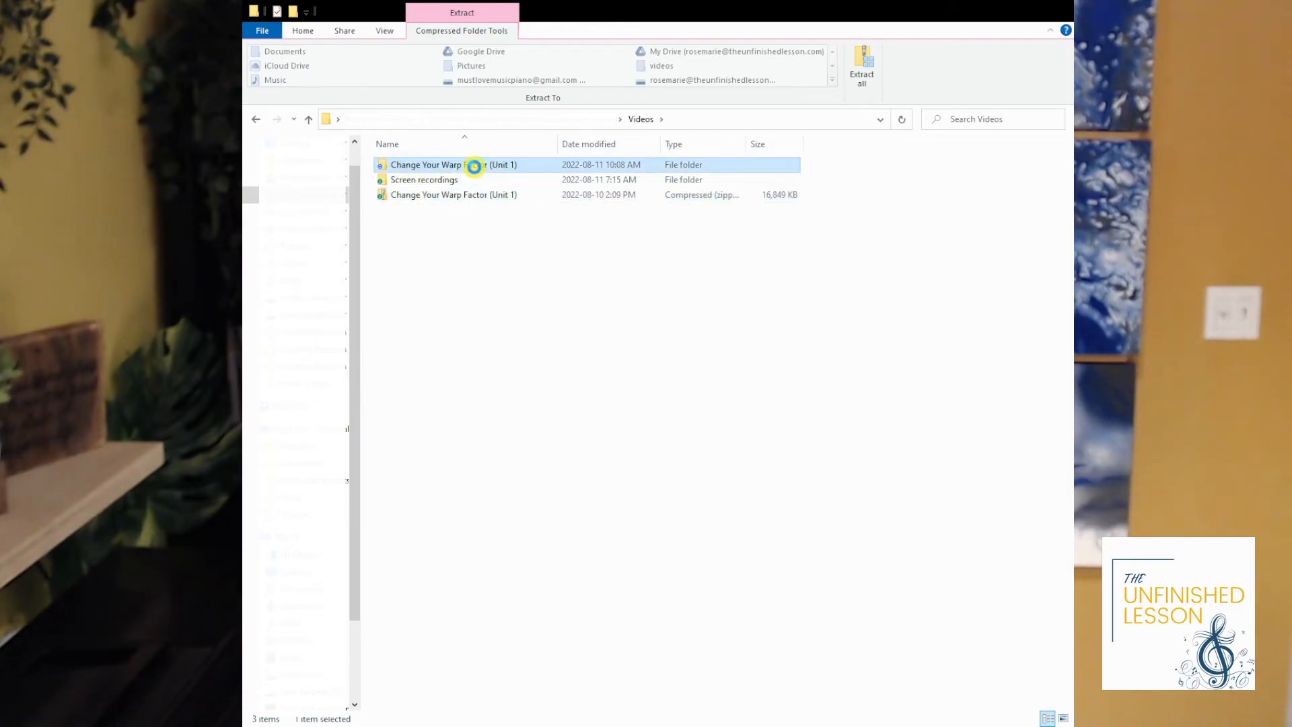
# Drill into the extracted folder and its inner namesake to reveal Track 1 through Track 10.
pyautogui.doubleClick(474, 164)
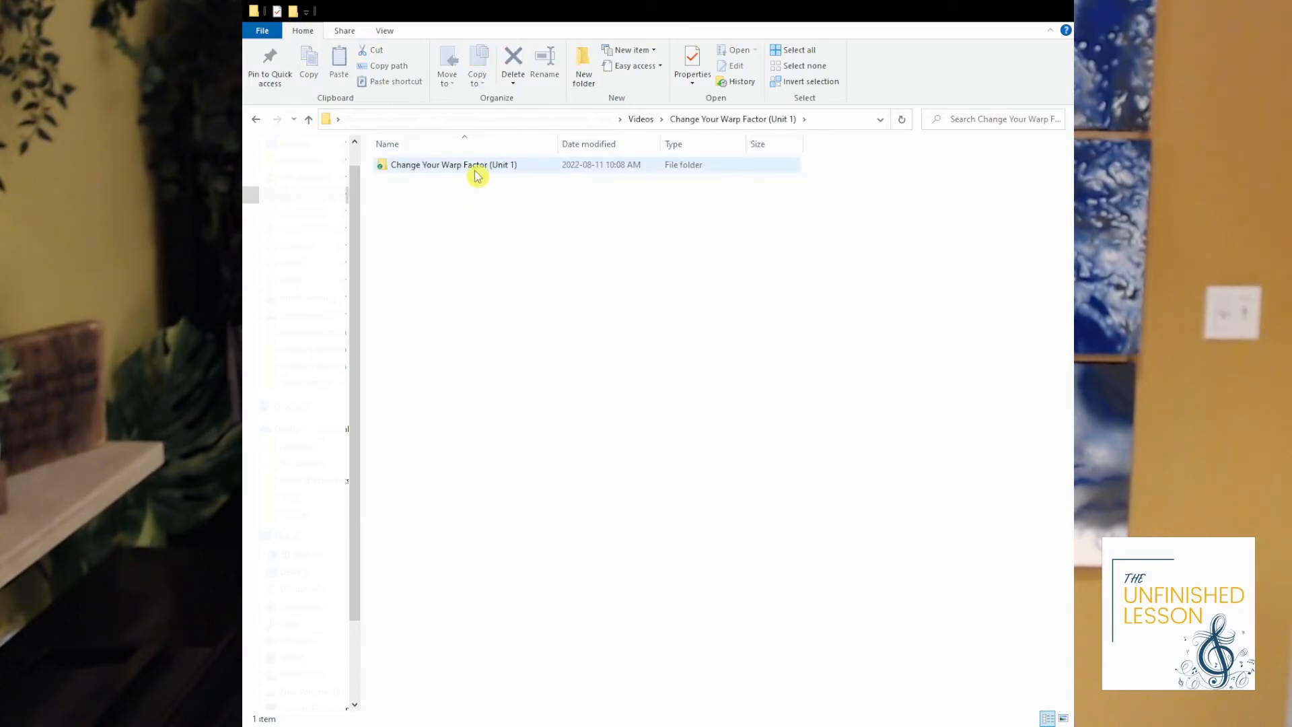
pyautogui.click(452, 164)
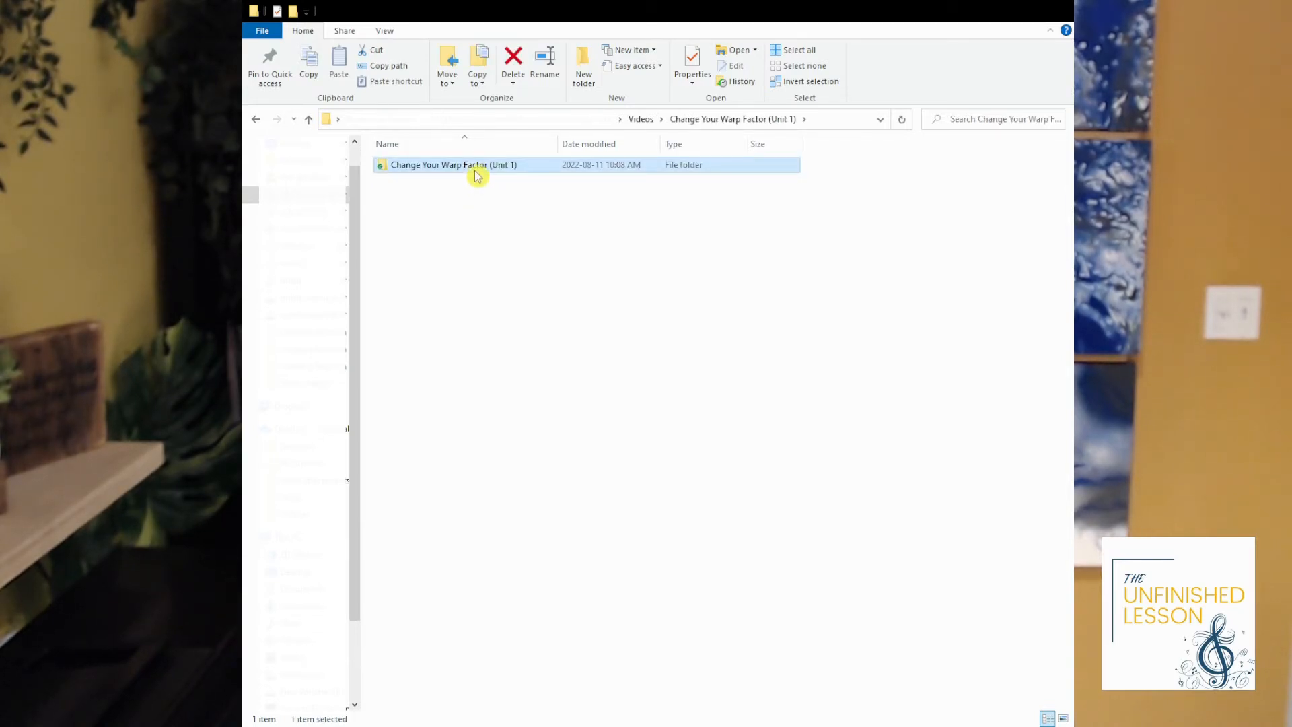
pyautogui.doubleClick(449, 165)
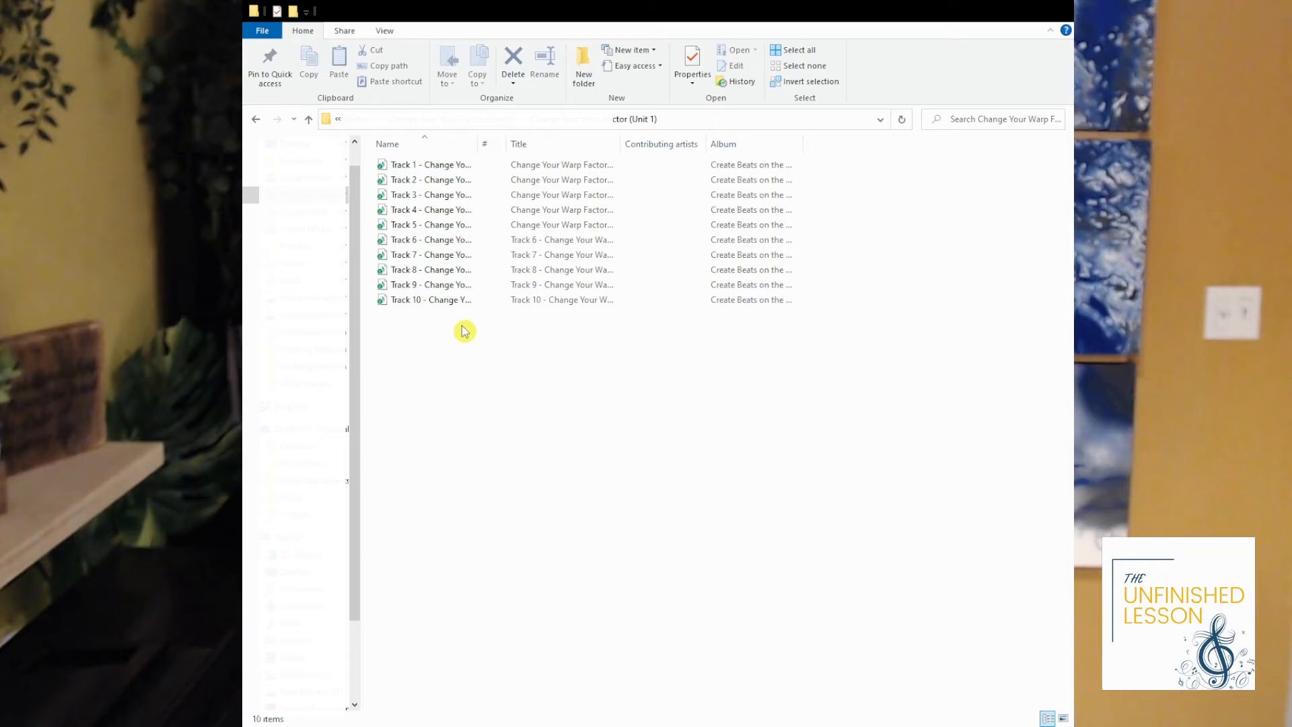
pyautogui.moveTo(439, 355)
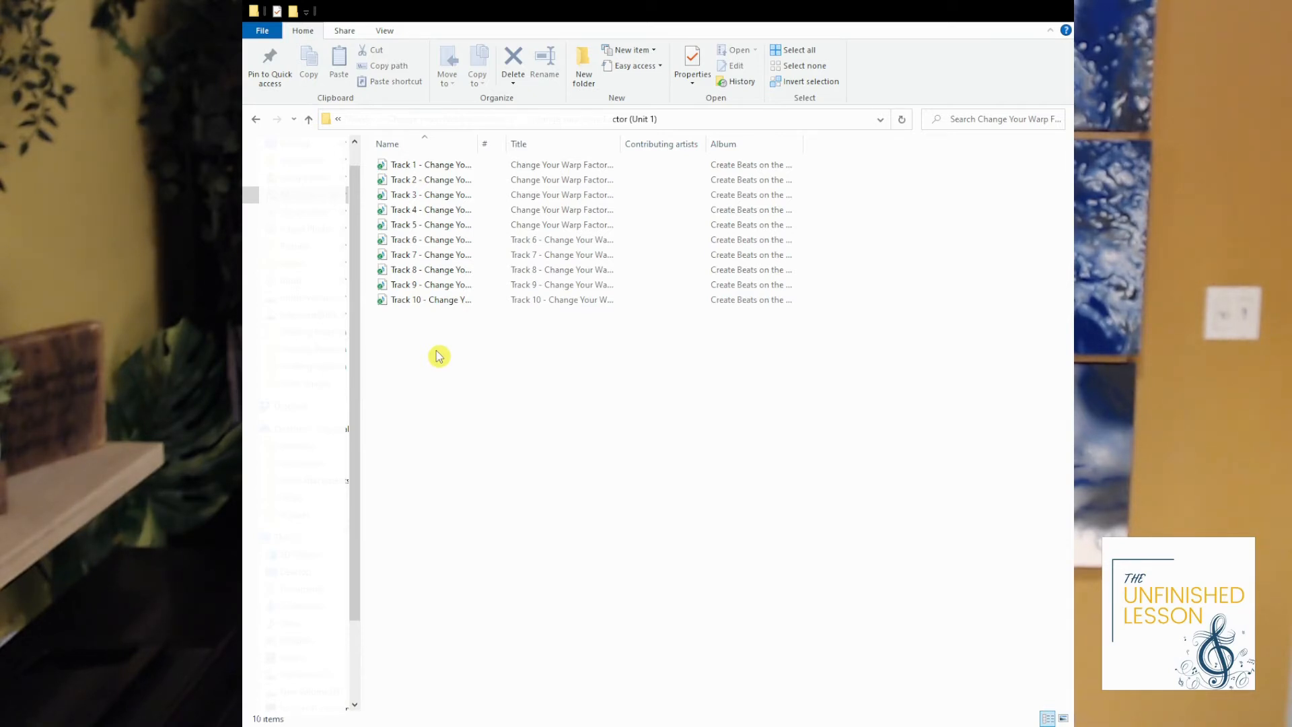
# Go back up toward the Videos folder from the tracks listing.
pyautogui.click(294, 119)
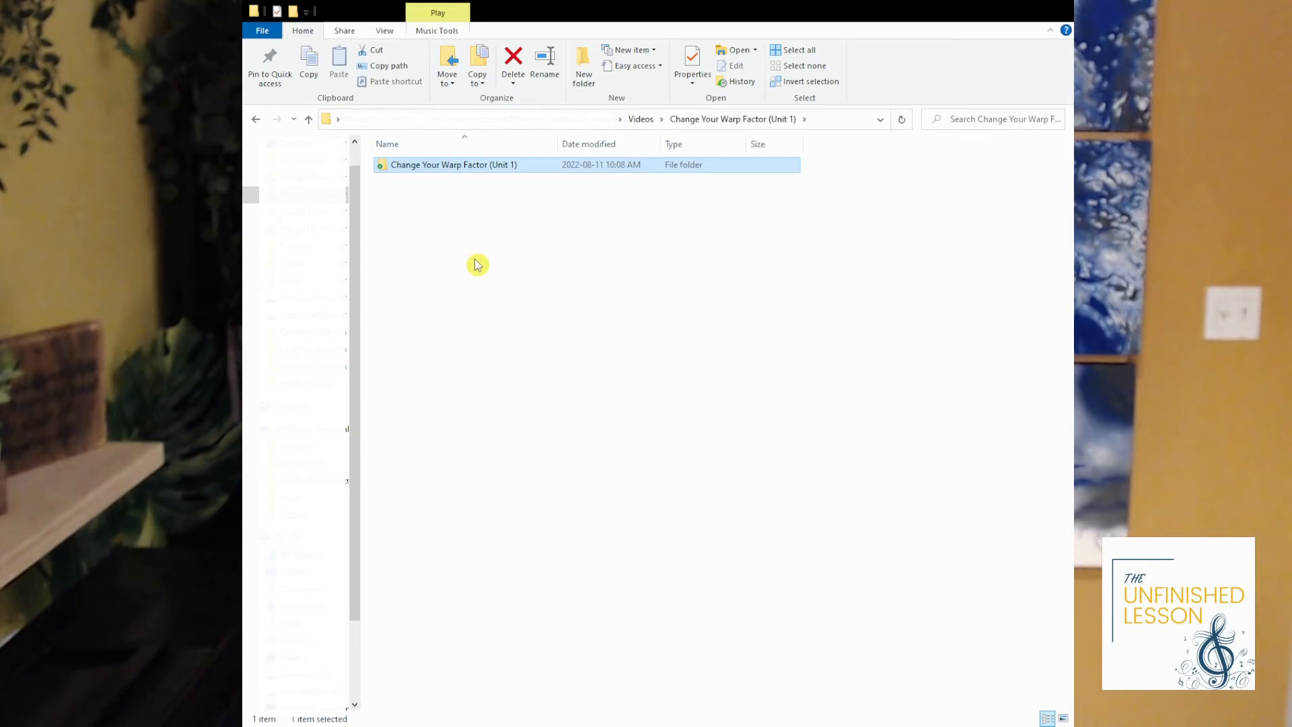
pyautogui.moveTo(477, 261)
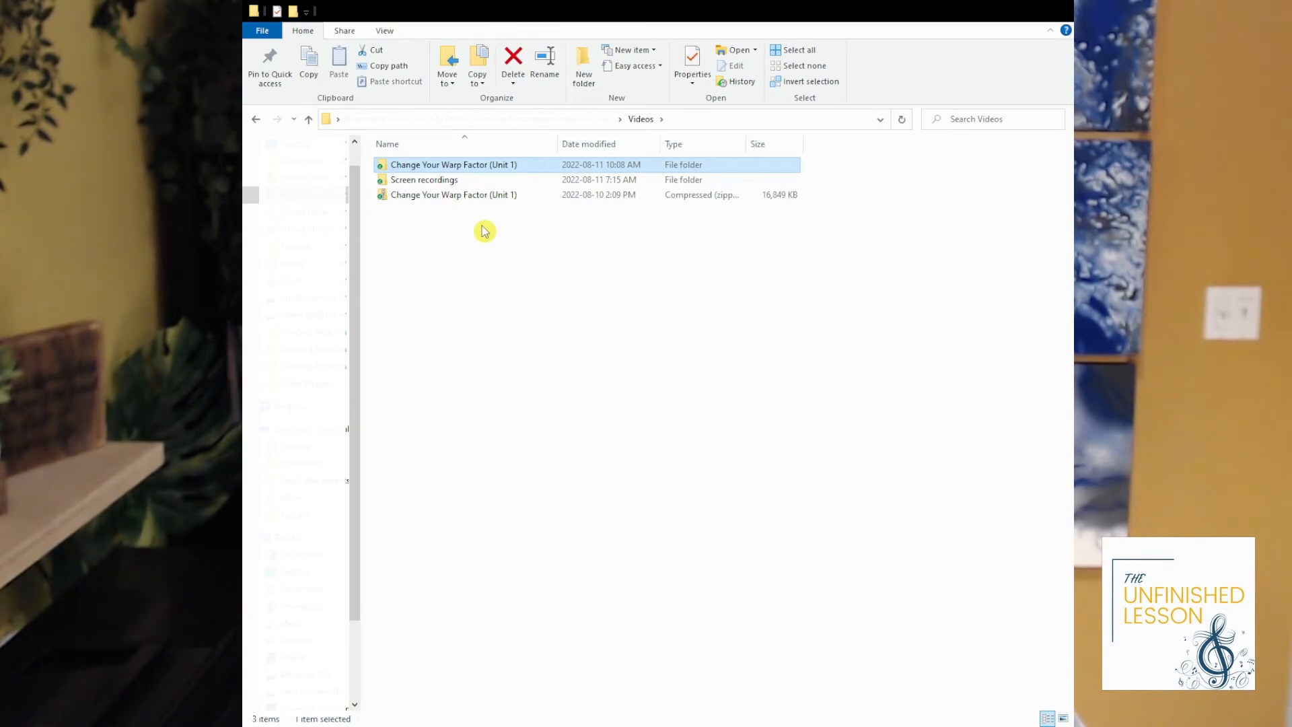
pyautogui.moveTo(478, 235)
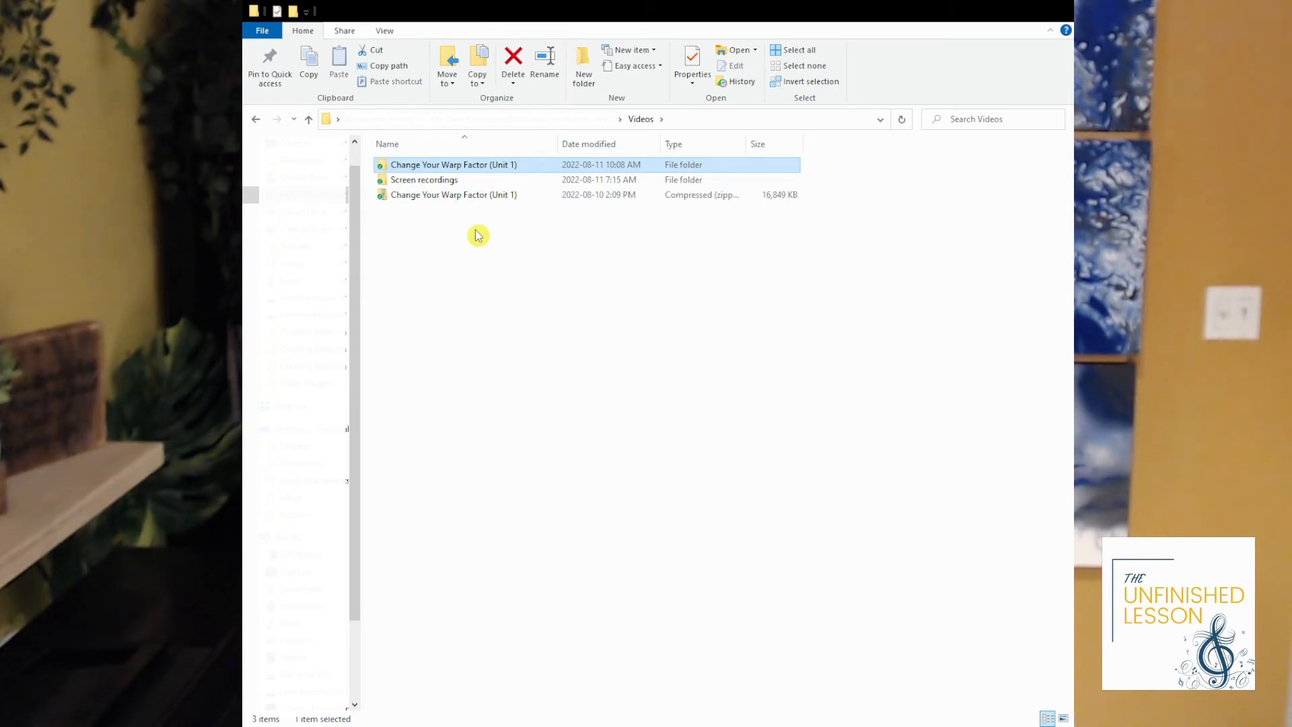